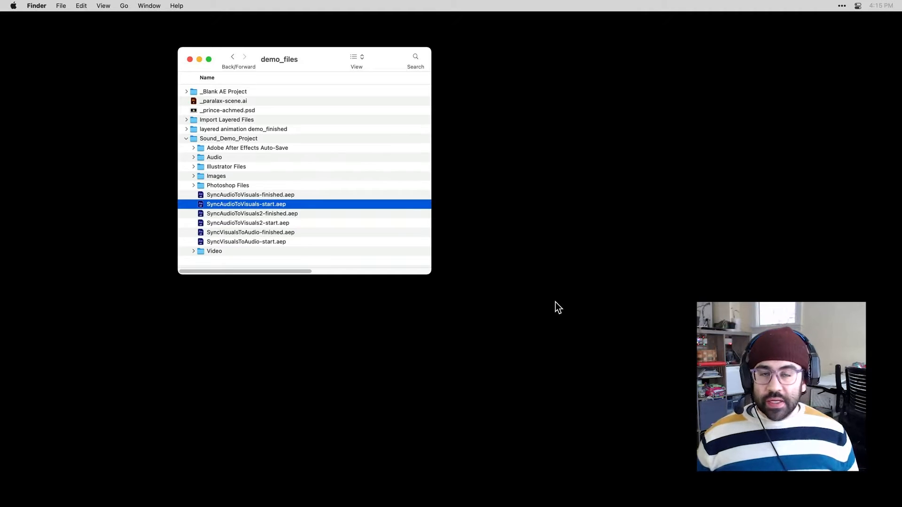
{"action": "mouse_move", "coordinate": [218, 177]}
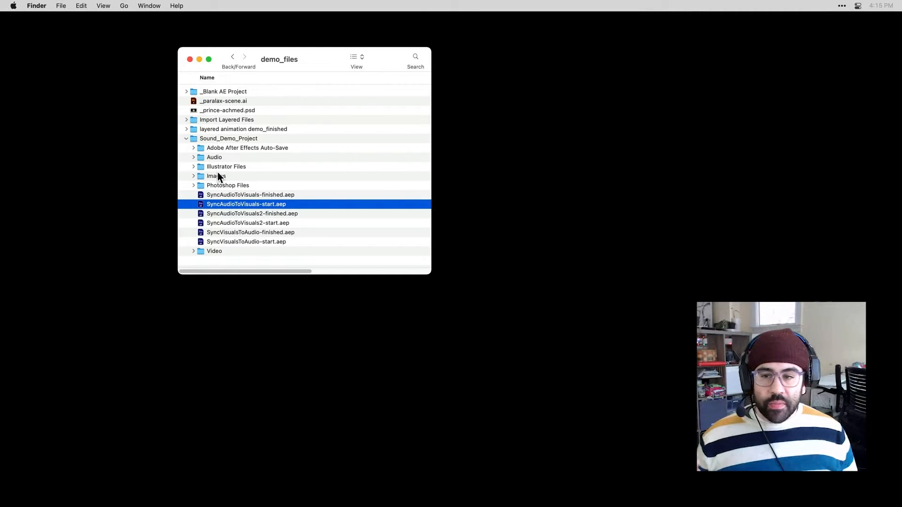
{"action": "mouse_move", "coordinate": [223, 139]}
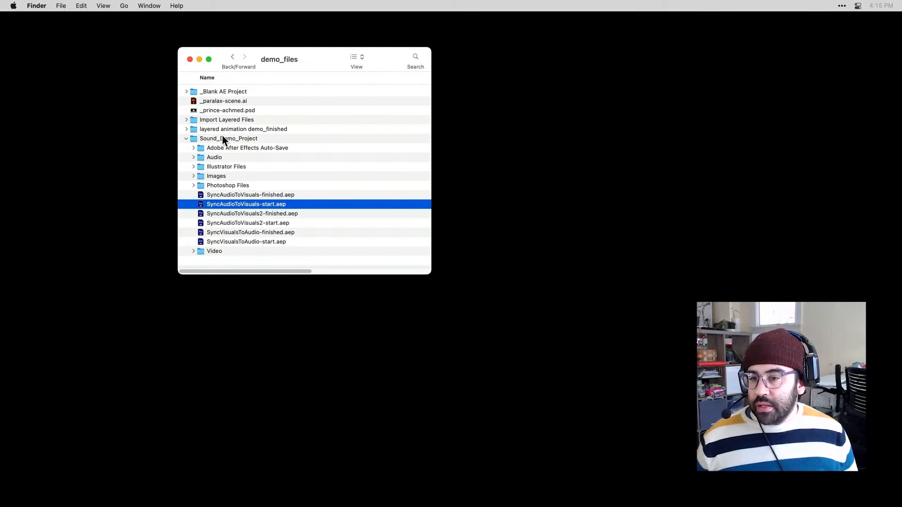
Step: Open SyncAudioToVisuals-start.aep from Sound_Demo_Project and play the toast animation preview
{"action": "left_click", "coordinate": [228, 138]}
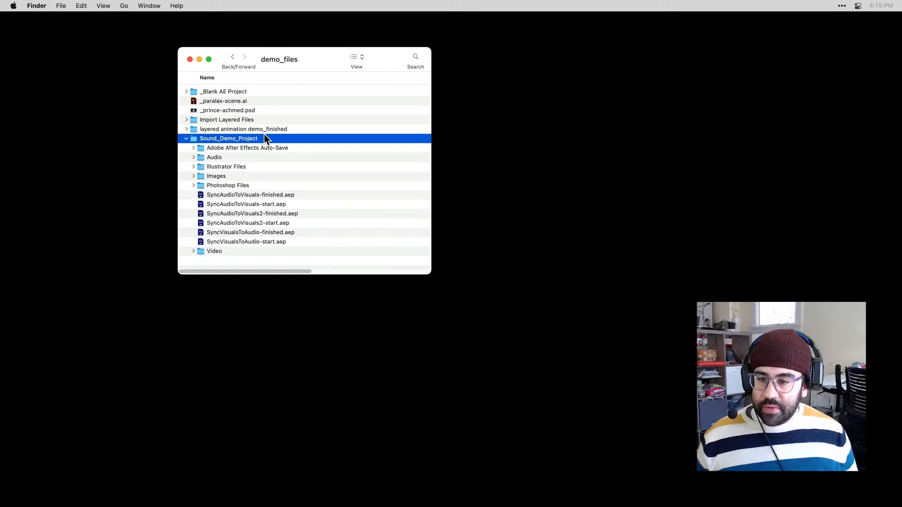
{"action": "mouse_move", "coordinate": [254, 218]}
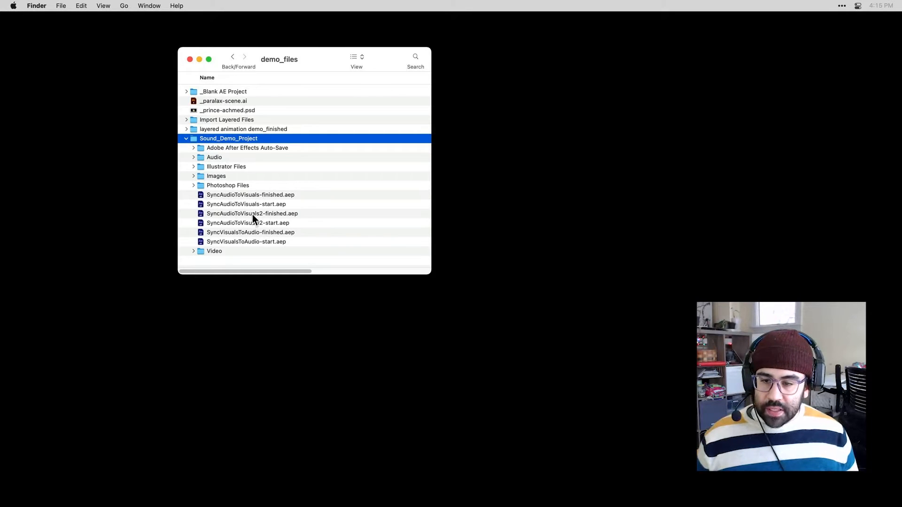
{"action": "mouse_move", "coordinate": [274, 207]}
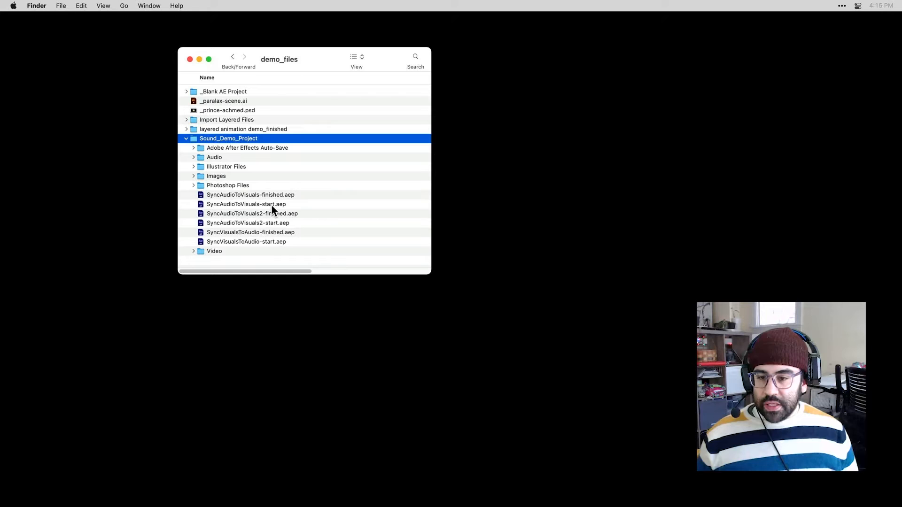
{"action": "left_click", "coordinate": [250, 194]}
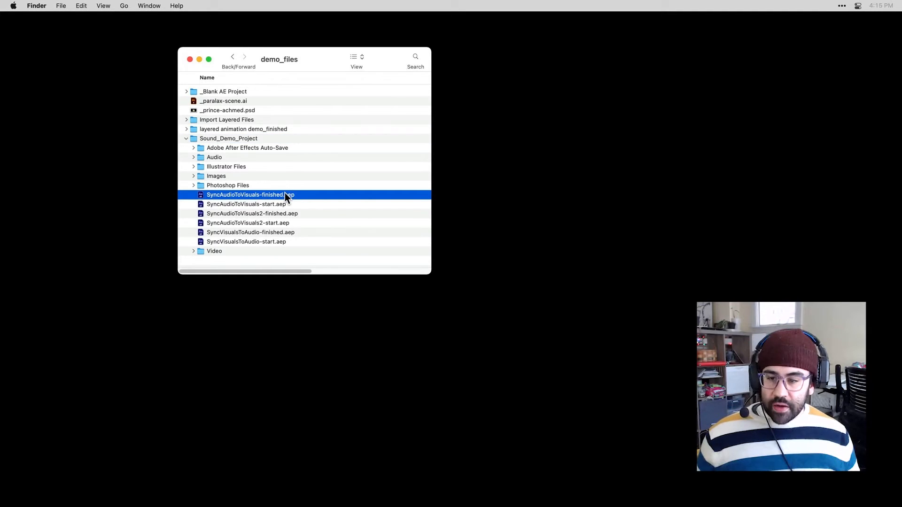
{"action": "left_click", "coordinate": [246, 205]}
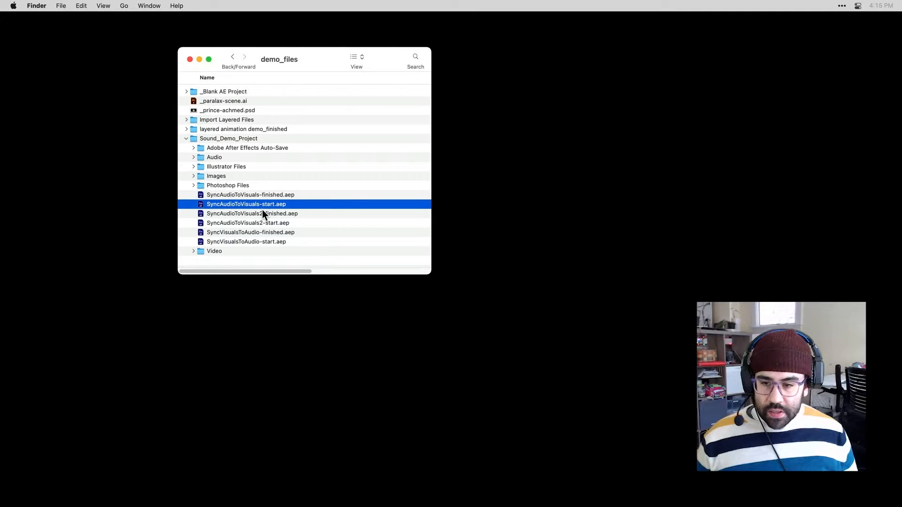
{"action": "double_click", "coordinate": [246, 204]}
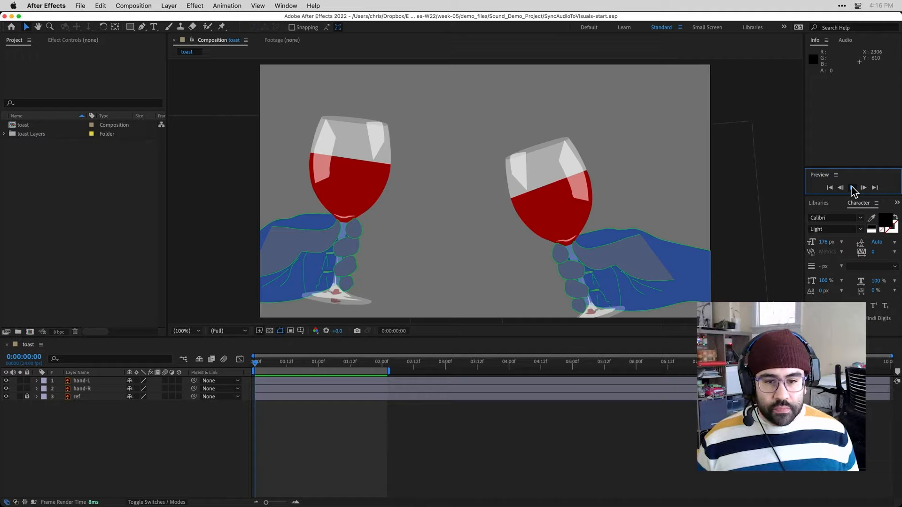
{"action": "left_click", "coordinate": [853, 188]}
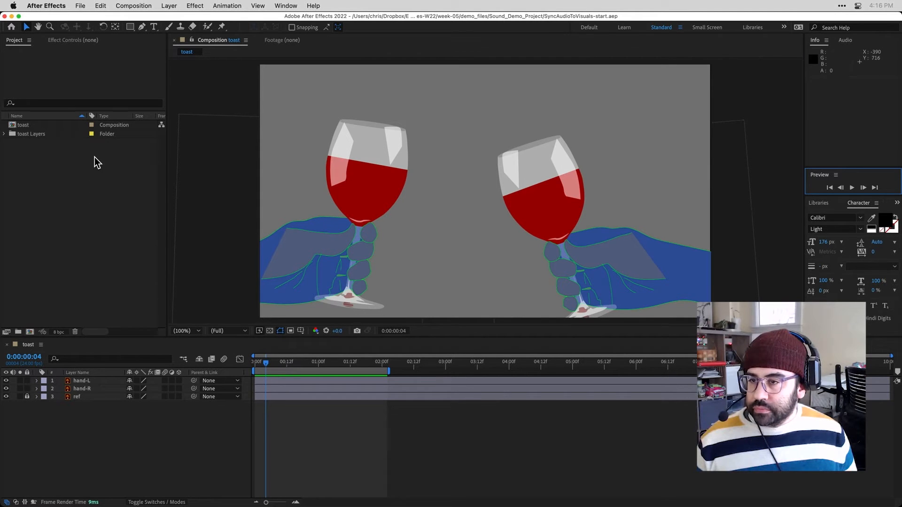
{"action": "left_click", "coordinate": [79, 5]}
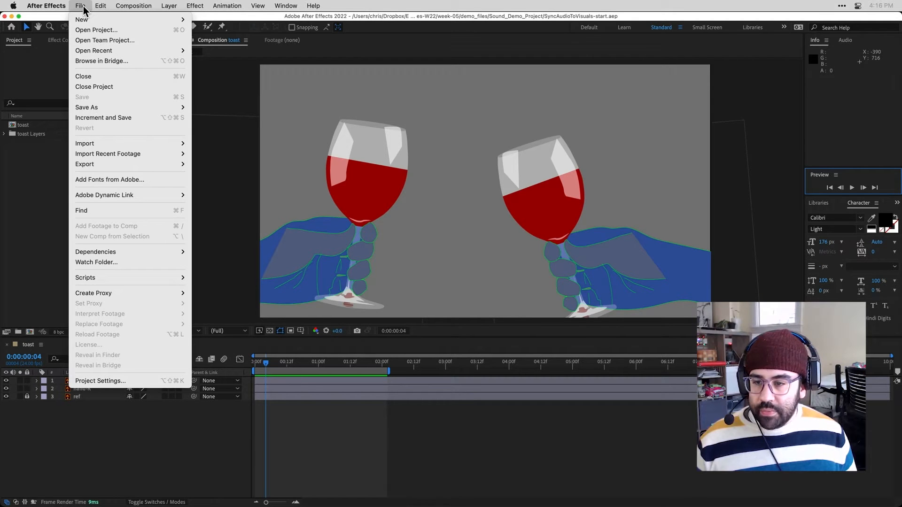
{"action": "mouse_move", "coordinate": [84, 143]}
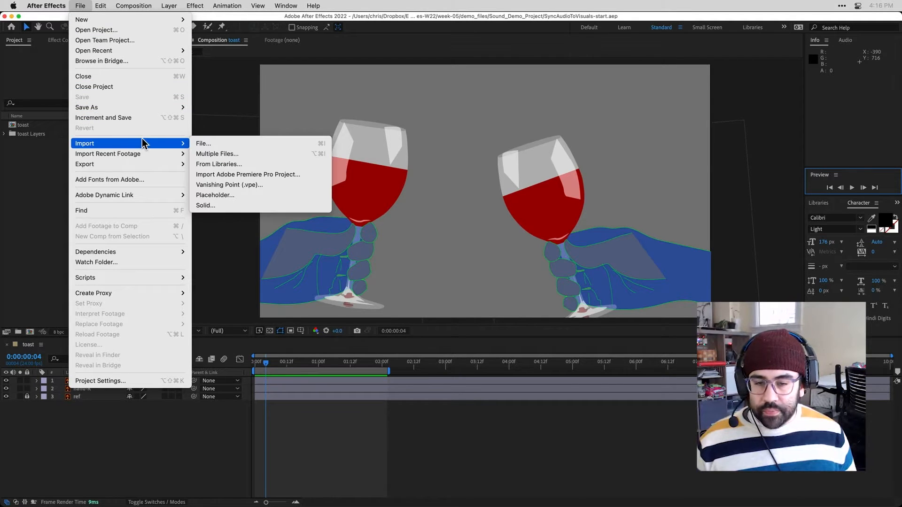
Step: Choose clinks-sneezes.wav from Audio/live-recordings with Create Composition turned off
{"action": "left_click", "coordinate": [202, 143]}
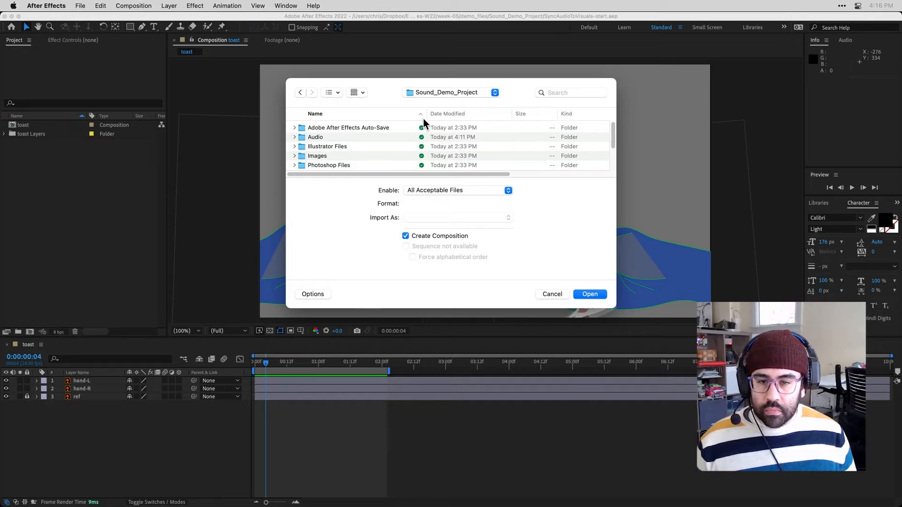
{"action": "mouse_move", "coordinate": [518, 95]}
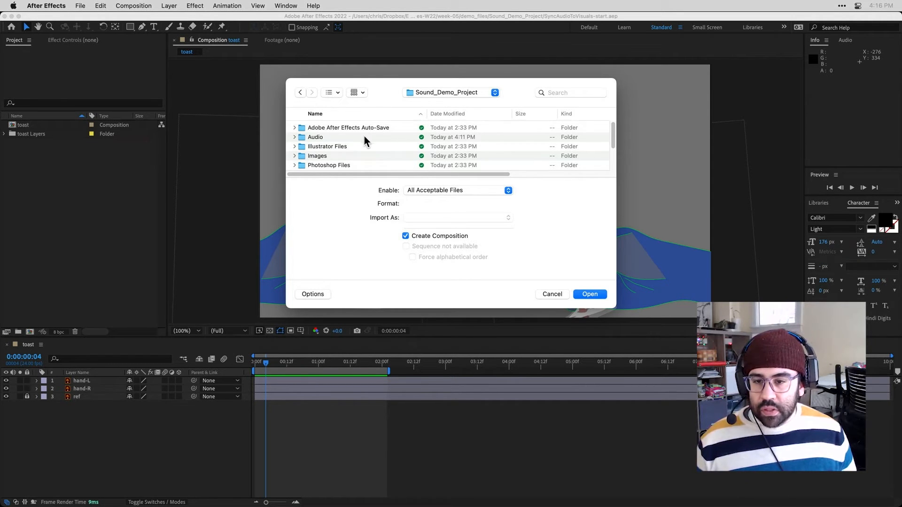
{"action": "left_click", "coordinate": [315, 137]}
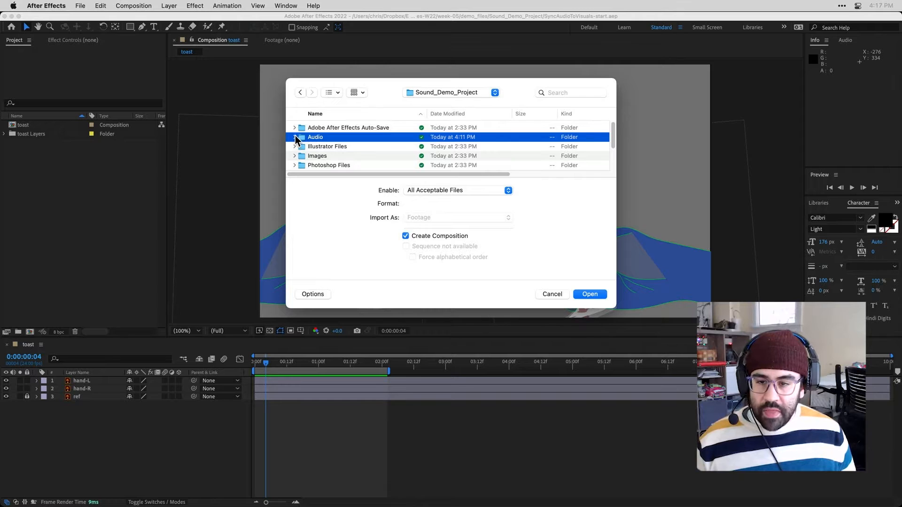
{"action": "left_click", "coordinate": [295, 137]}
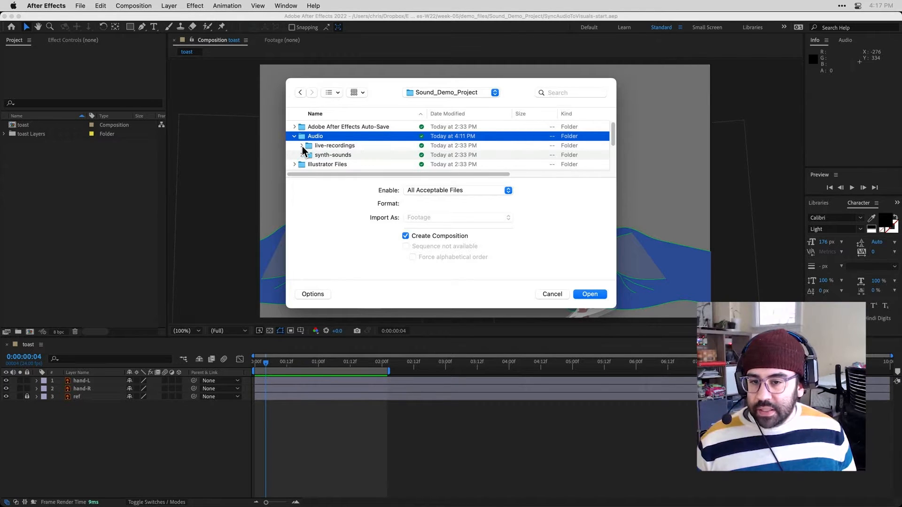
{"action": "left_click", "coordinate": [300, 146]}
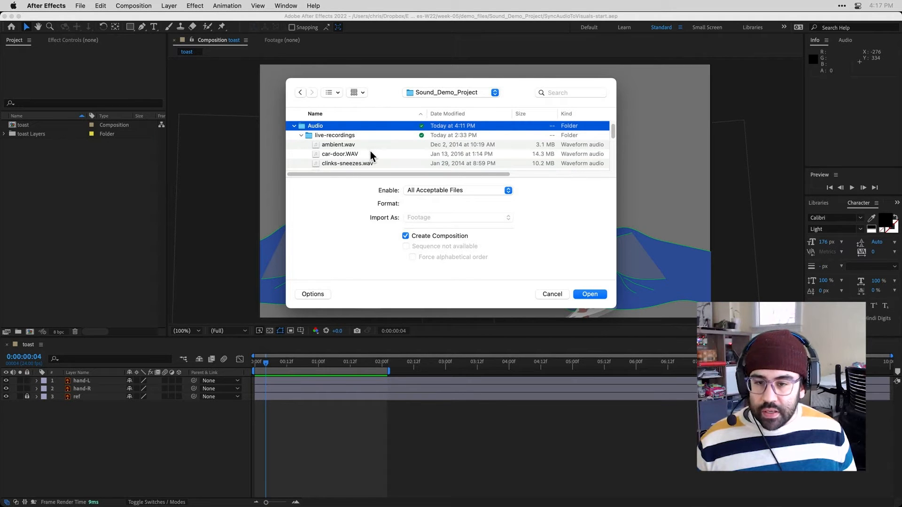
{"action": "left_click", "coordinate": [348, 163]}
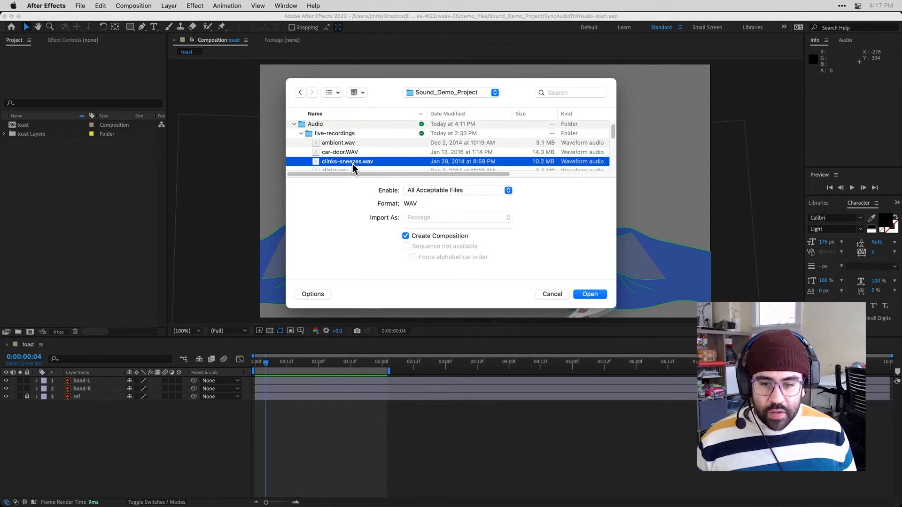
{"action": "mouse_move", "coordinate": [369, 166]}
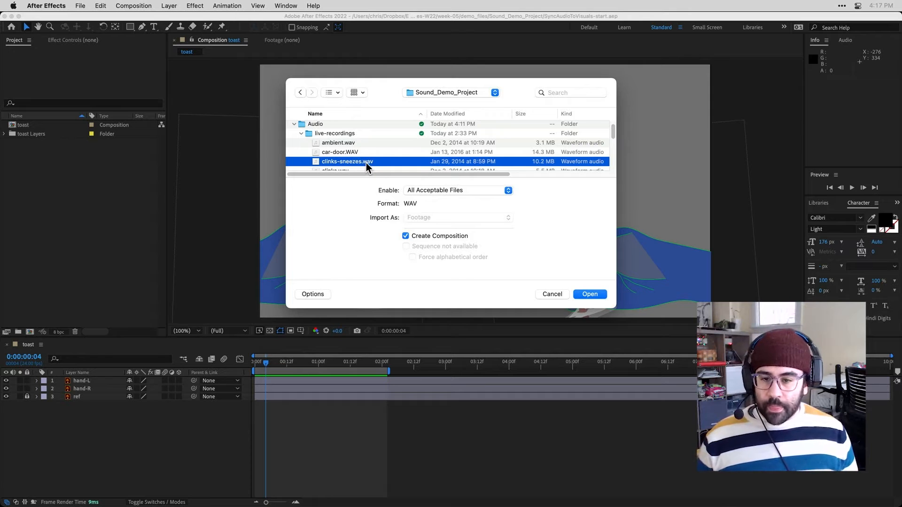
{"action": "mouse_move", "coordinate": [374, 172]}
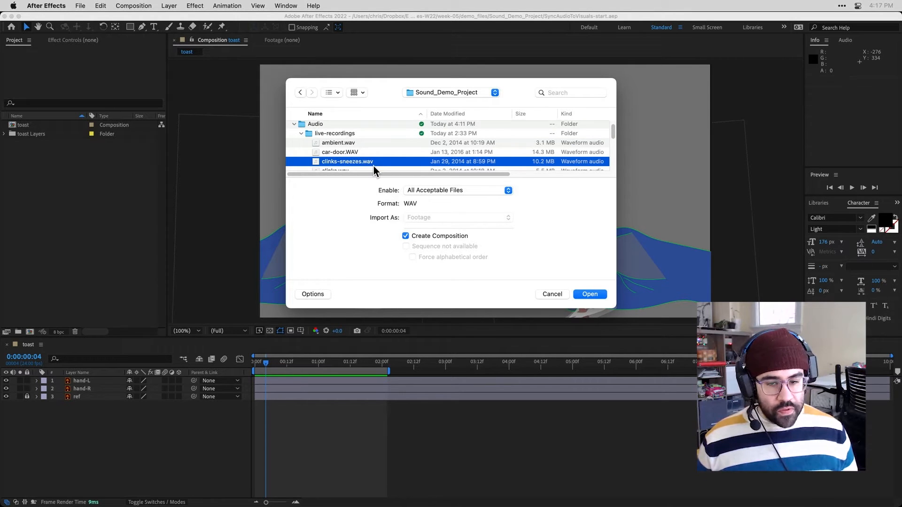
{"action": "mouse_move", "coordinate": [406, 205]}
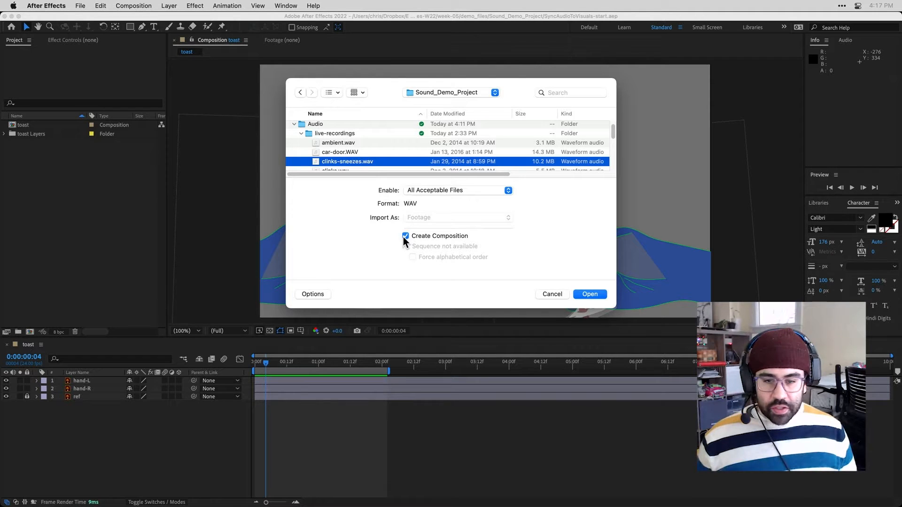
{"action": "left_click", "coordinate": [406, 236]}
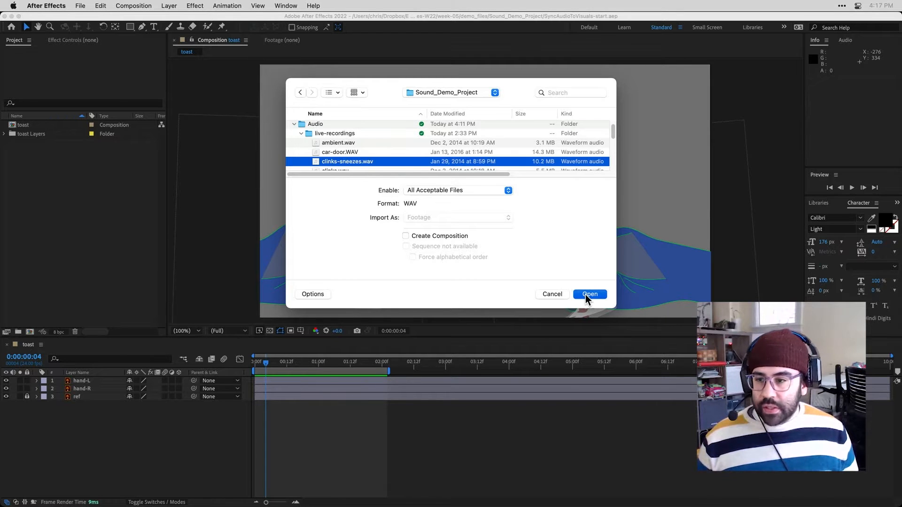
Step: Import the chosen clinks-sneezes.wav recording into the project
{"action": "left_click", "coordinate": [589, 295]}
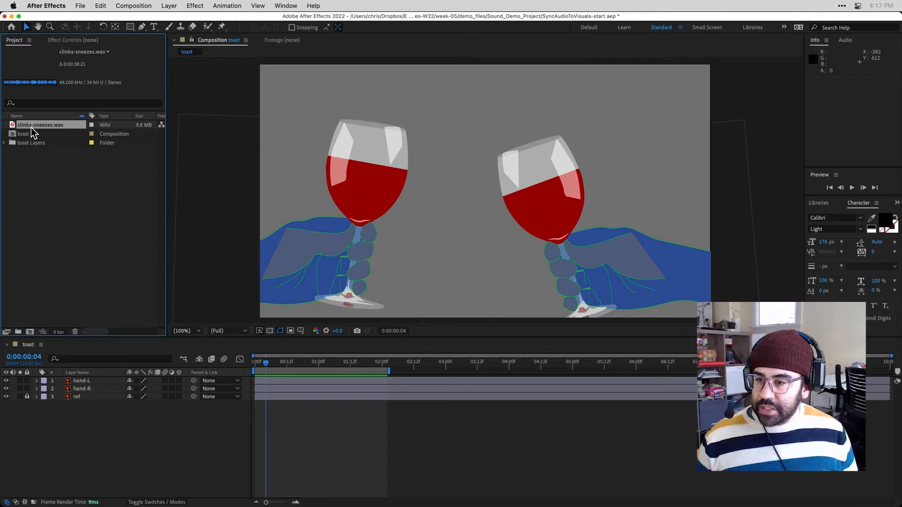
{"action": "mouse_move", "coordinate": [51, 134]}
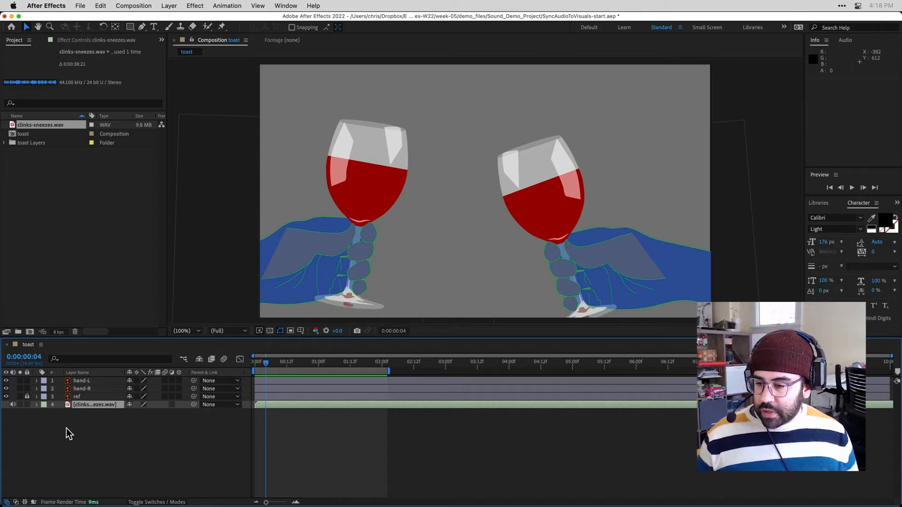
{"action": "mouse_move", "coordinate": [29, 420]}
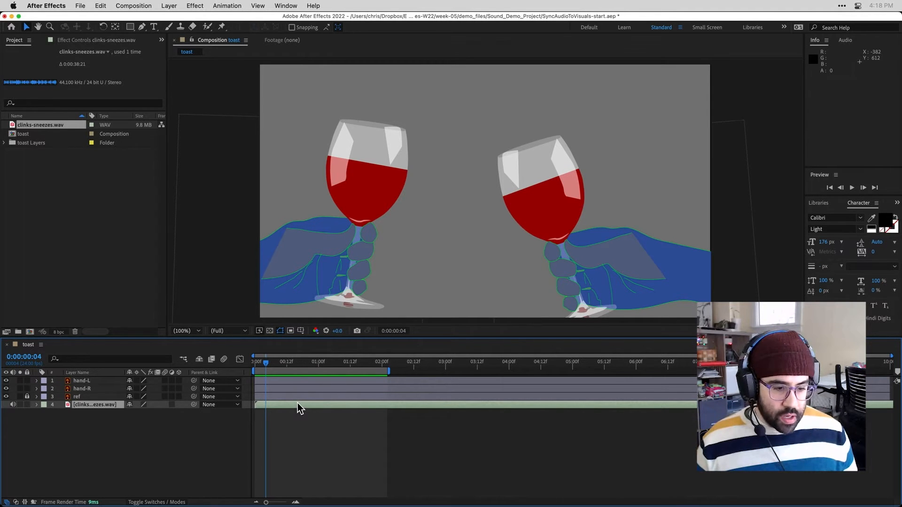
{"action": "mouse_move", "coordinate": [471, 422]}
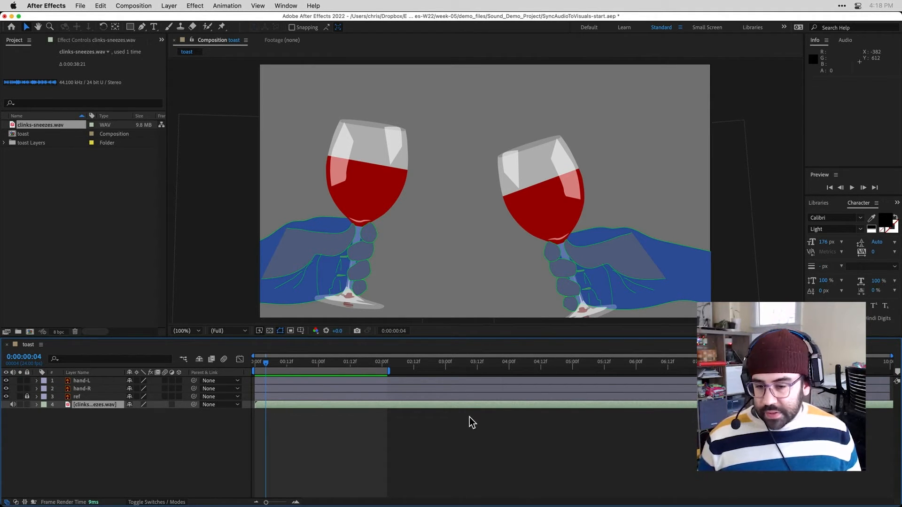
{"action": "mouse_move", "coordinate": [379, 371]}
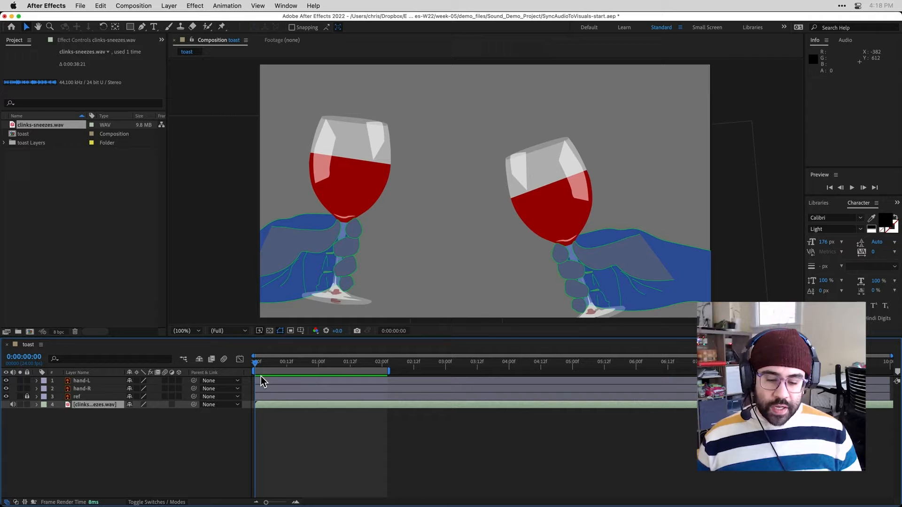
{"action": "mouse_move", "coordinate": [280, 409]}
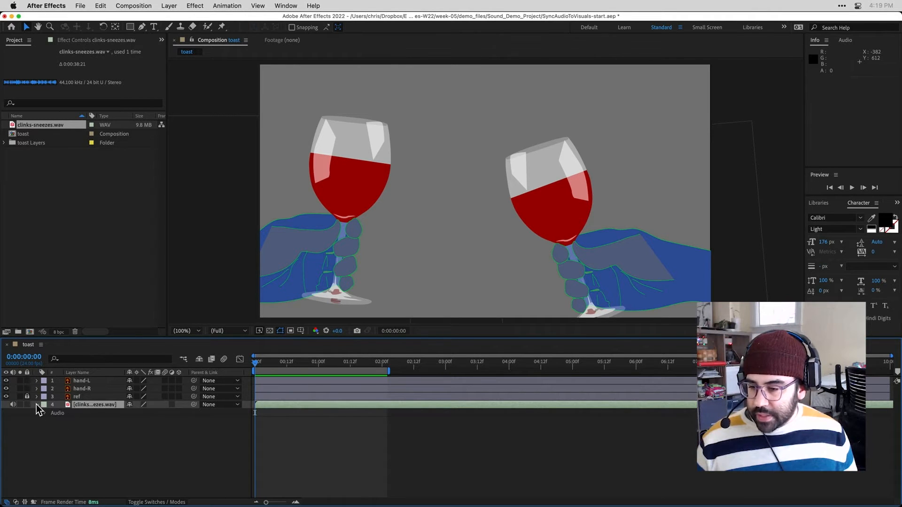
Step: Twirl open the clinks-sneezes.wav layer's Waveform to display it
{"action": "left_click", "coordinate": [36, 405]}
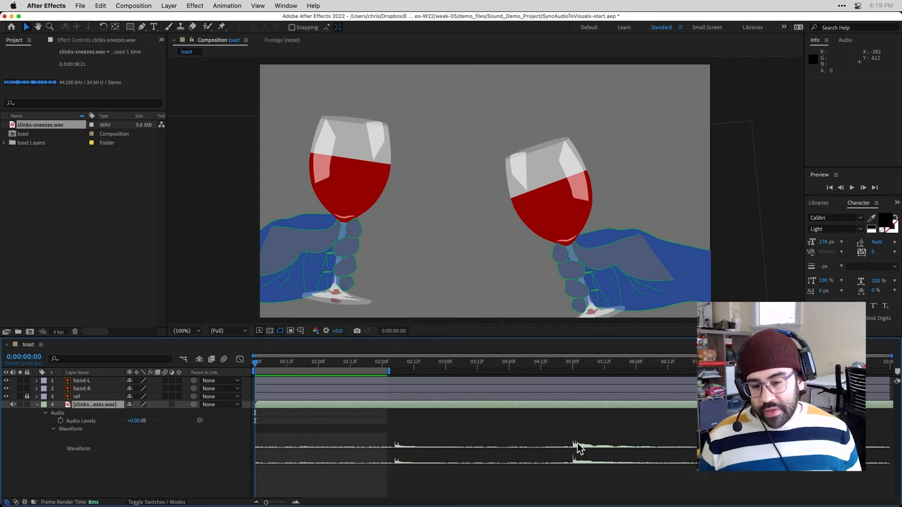
{"action": "mouse_move", "coordinate": [577, 387]}
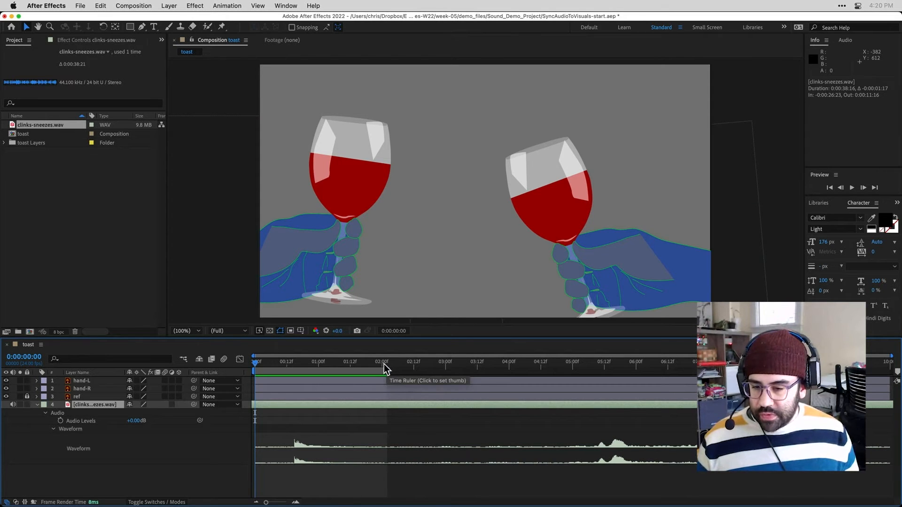
Step: Set the current-time indicator to 0:00:02:02 for trimming the clink audio
{"action": "left_click", "coordinate": [257, 362]}
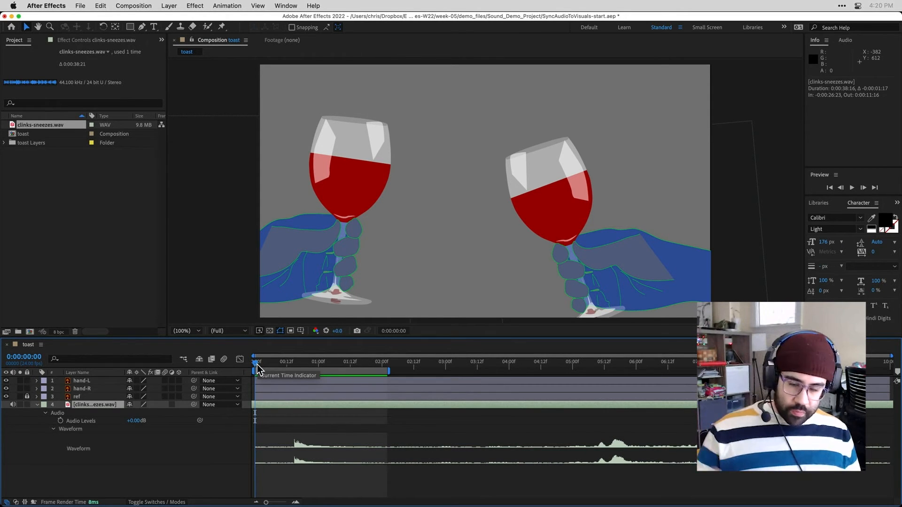
{"action": "mouse_move", "coordinate": [316, 363]}
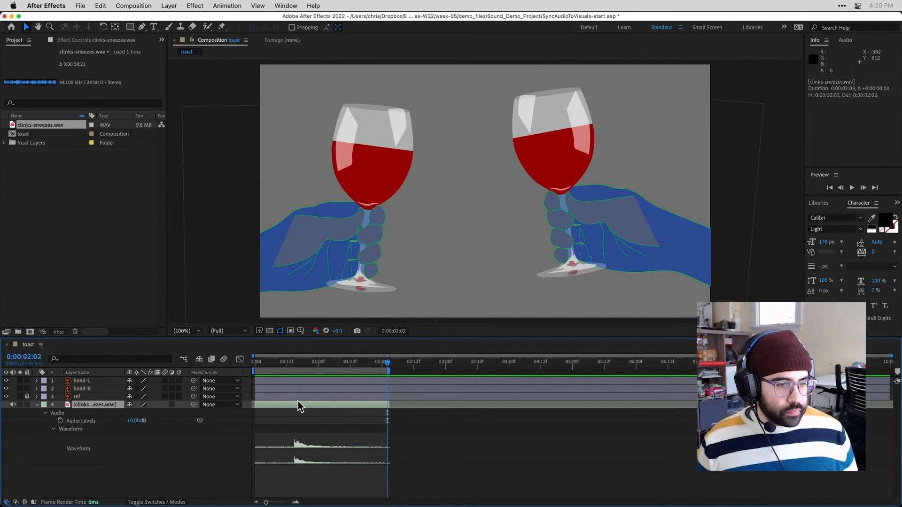
{"action": "mouse_move", "coordinate": [805, 206]}
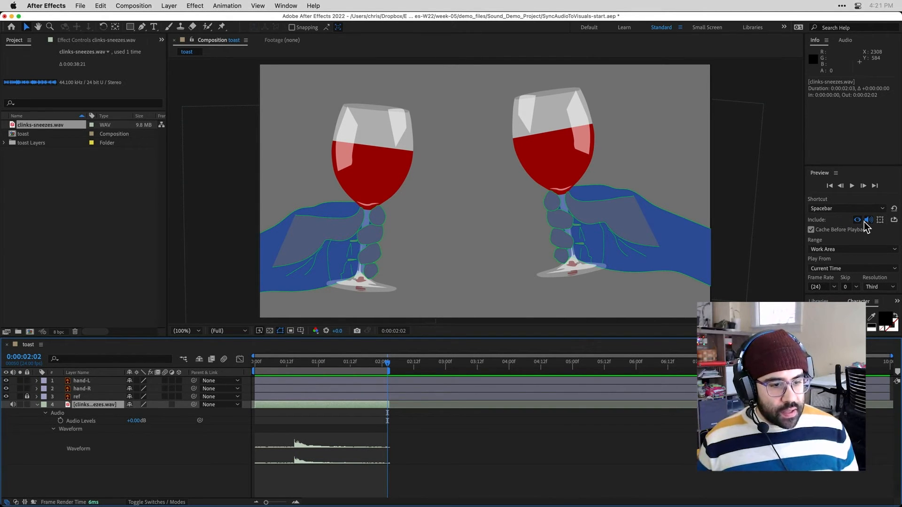
{"action": "mouse_move", "coordinate": [869, 219]}
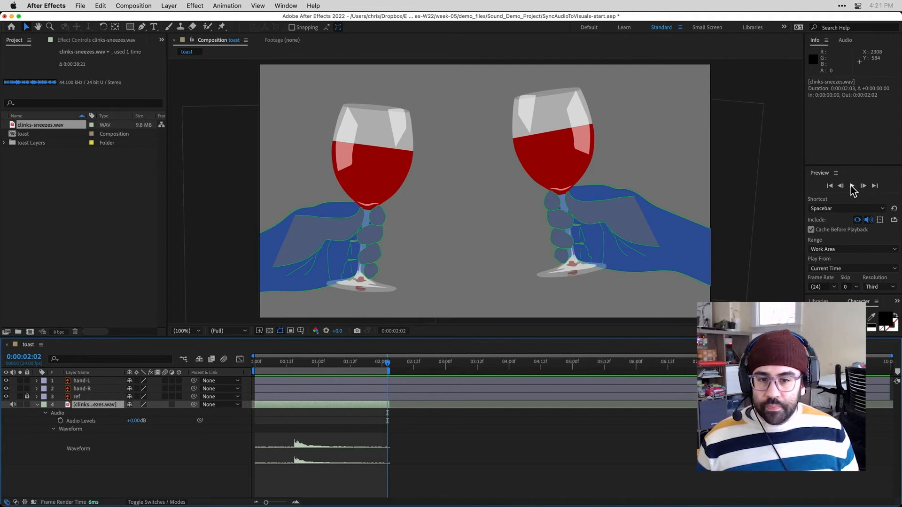
Step: Play the toast animation preview with the clink sound
{"action": "left_click", "coordinate": [851, 186]}
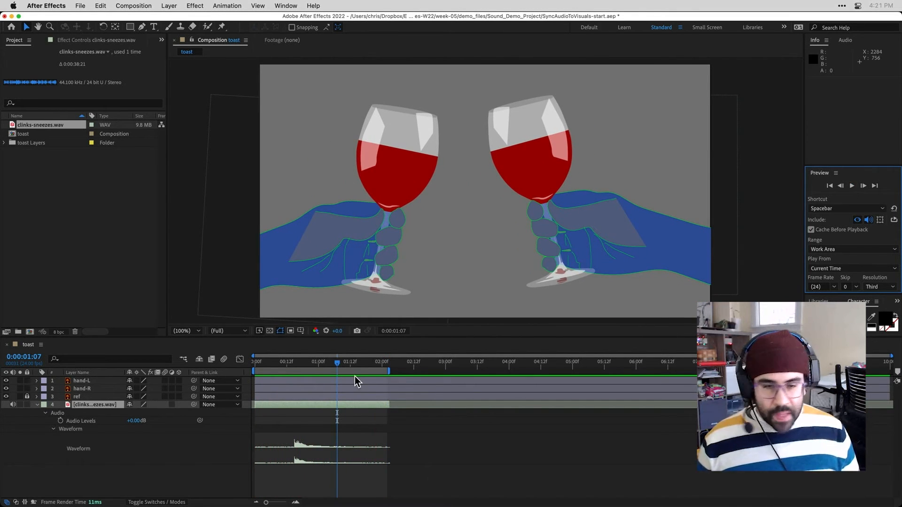
{"action": "mouse_move", "coordinate": [337, 366]}
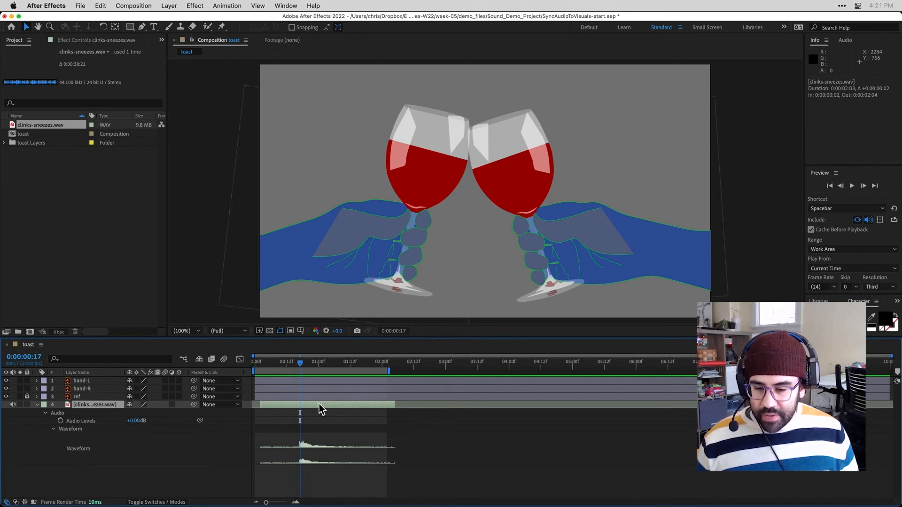
{"action": "mouse_move", "coordinate": [759, 267]}
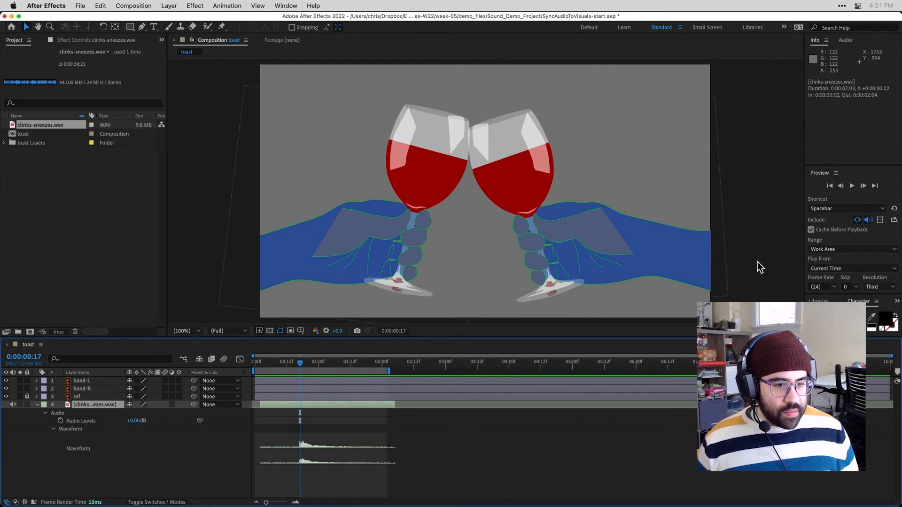
Step: Preview the clink audio, now two frames later, against the glasses meeting
{"action": "left_click", "coordinate": [852, 185]}
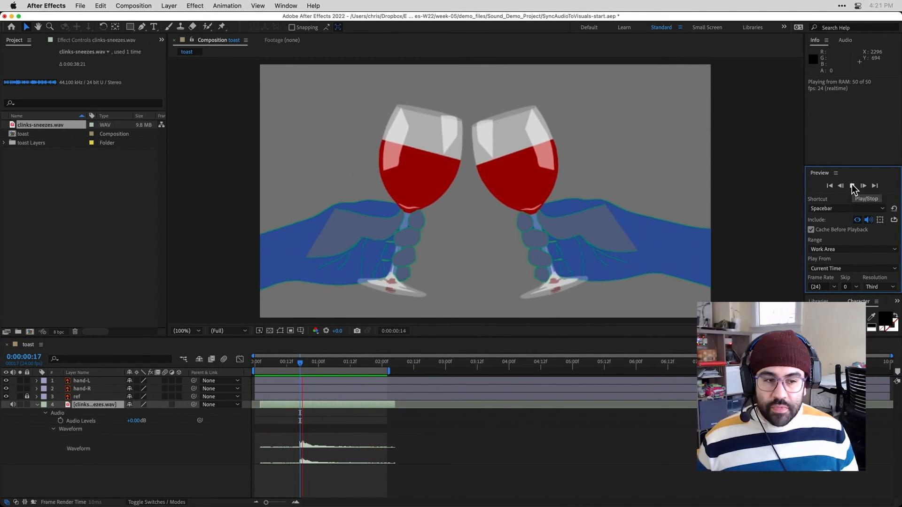
{"action": "left_click", "coordinate": [851, 186]}
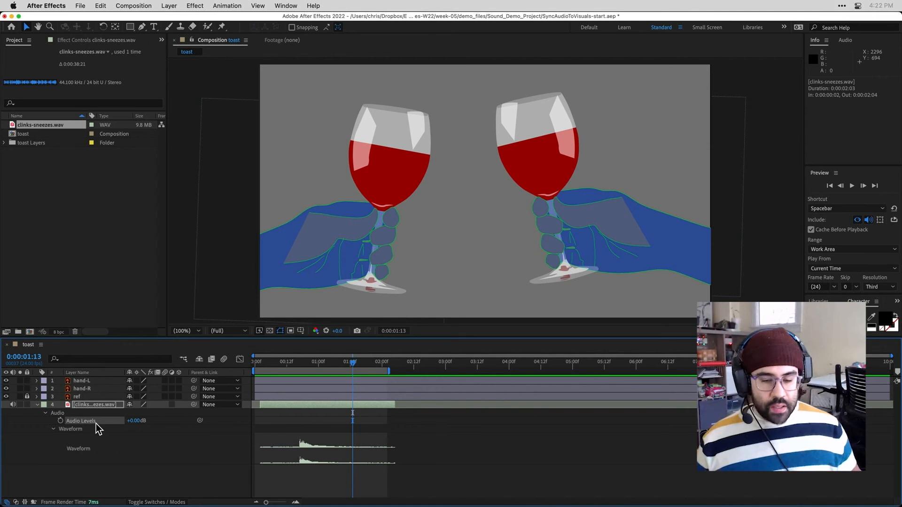
{"action": "mouse_move", "coordinate": [118, 438]}
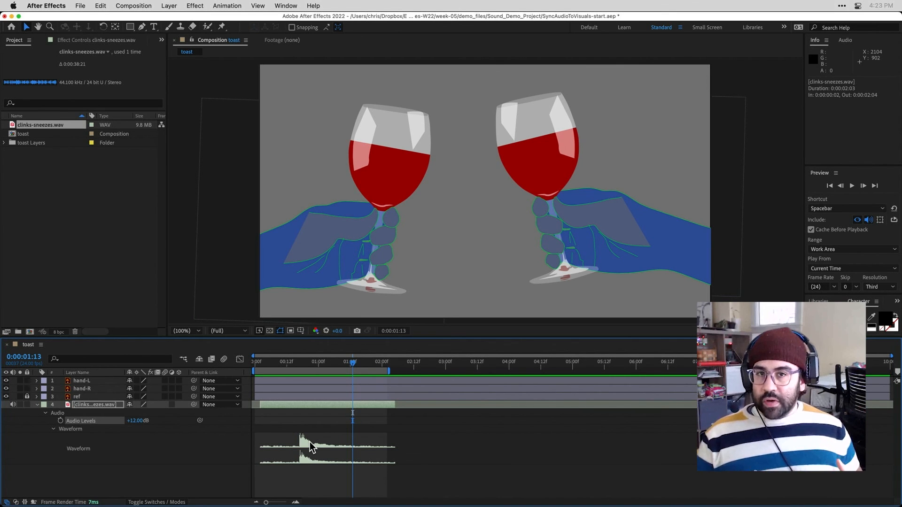
{"action": "mouse_move", "coordinate": [305, 457]}
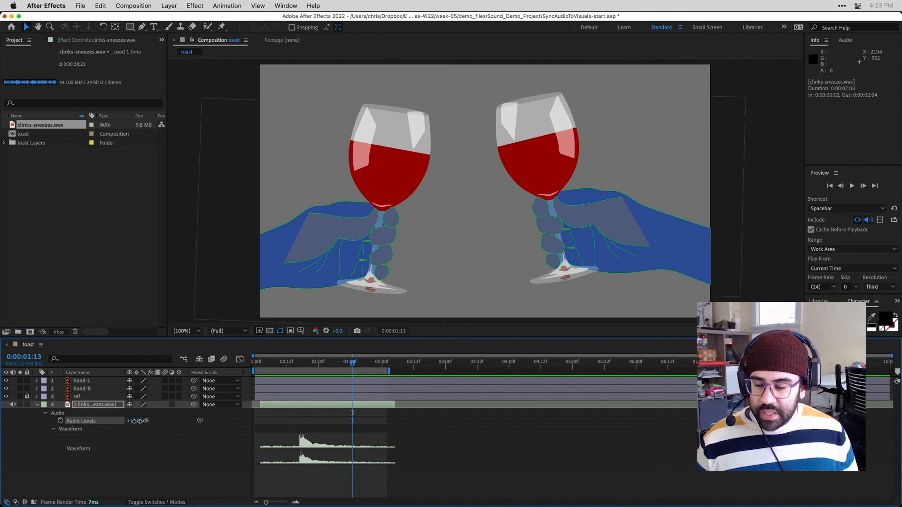
Step: Scrub the clink layer's Audio Levels down past -25 and -32 to about -51 dB
{"action": "left_click_drag", "start_coordinate": [138, 421], "coordinate": [129, 421]}
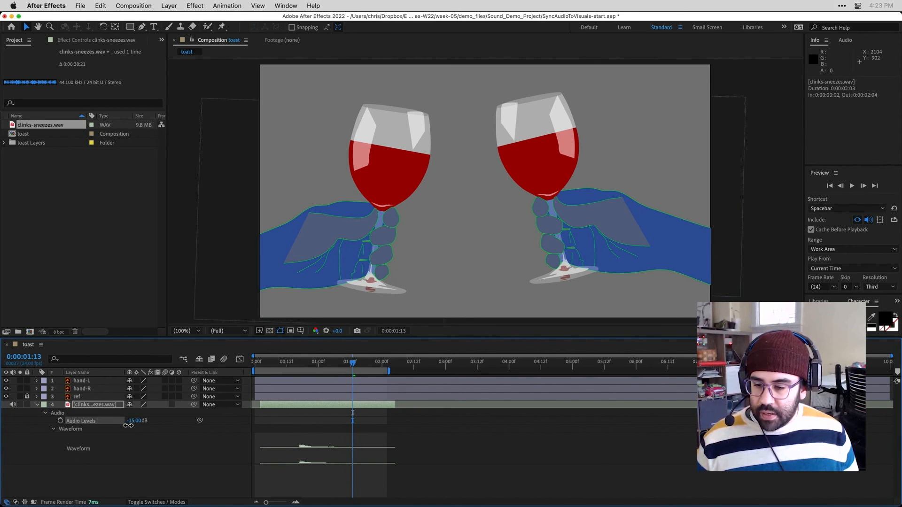
{"action": "left_click_drag", "start_coordinate": [135, 420], "coordinate": [123, 420]}
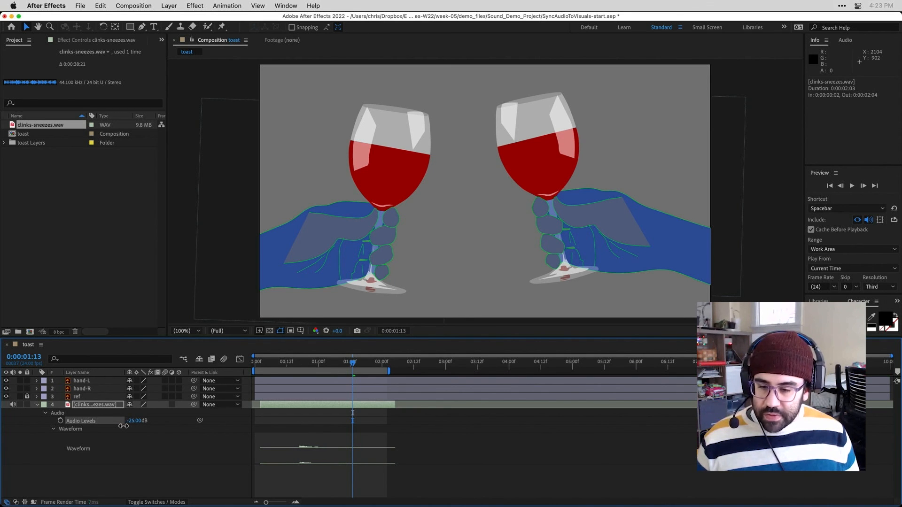
{"action": "left_click_drag", "start_coordinate": [137, 420], "coordinate": [120, 421]}
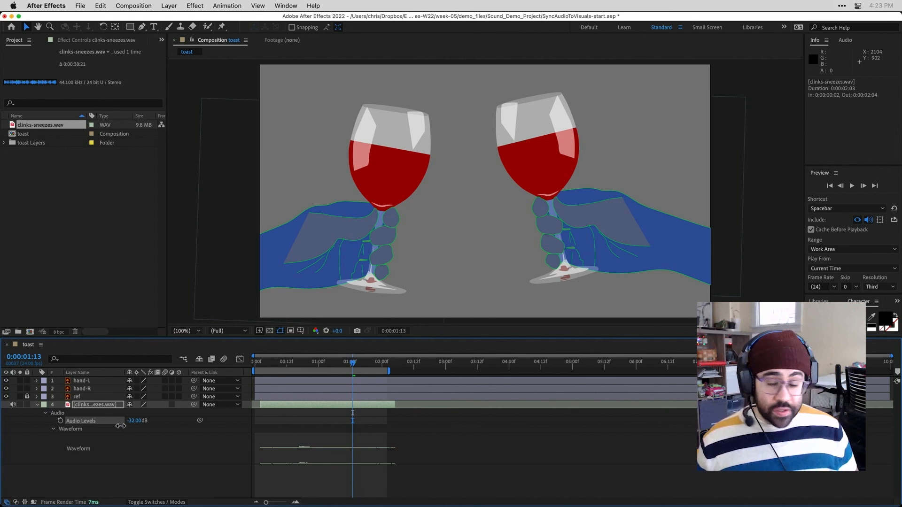
{"action": "left_click_drag", "start_coordinate": [139, 421], "coordinate": [115, 421]}
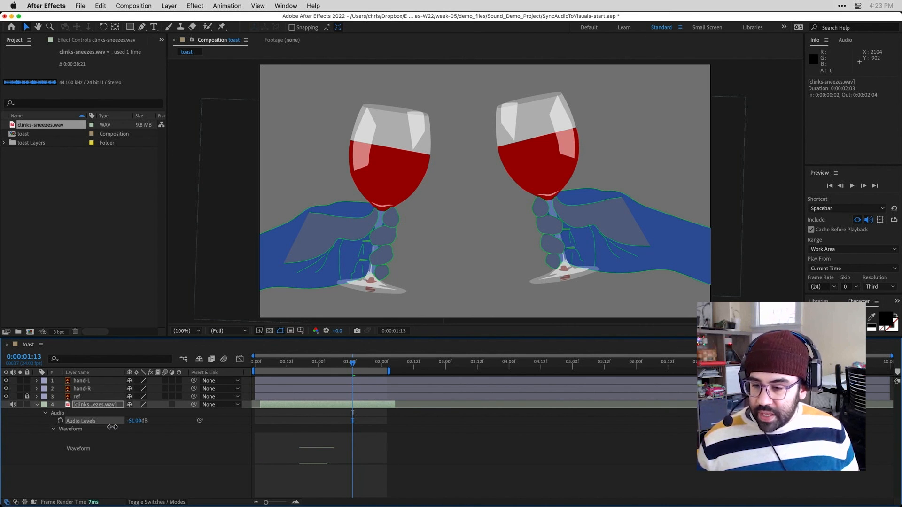